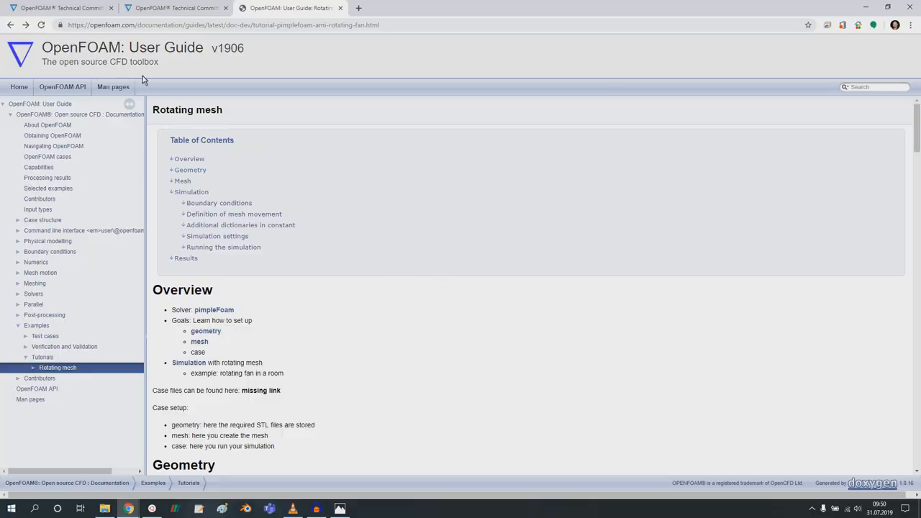
mouse_move(481, 161)
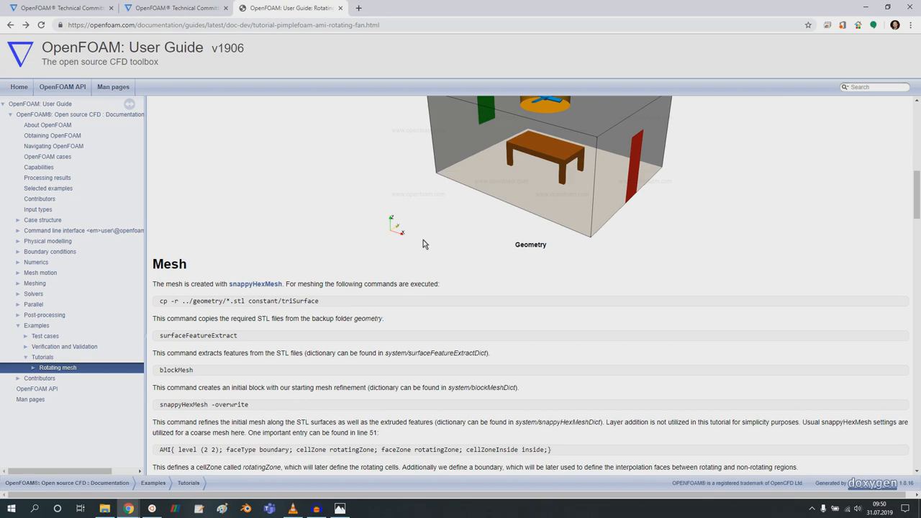
- Scroll the Rotating mesh tutorial to its Mesh section and bring up link options for snappyHexMesh
scroll(down, 3)
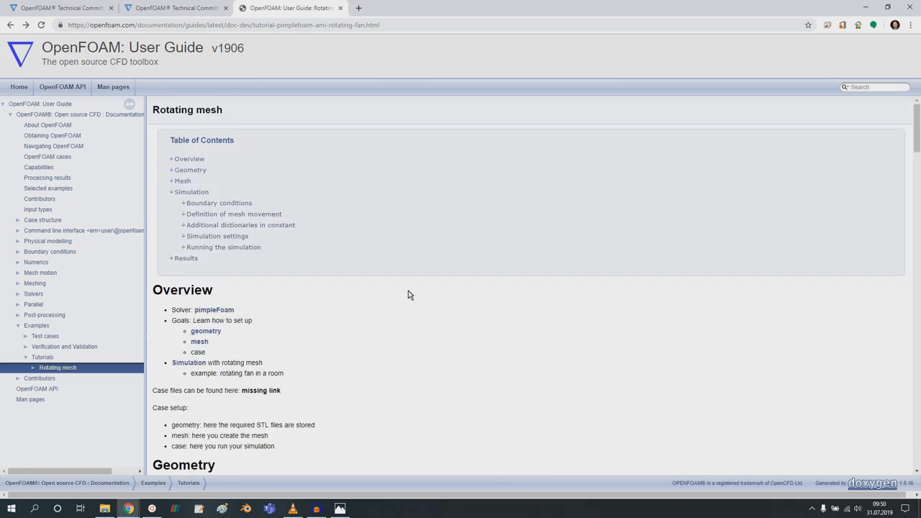
scroll(down, 3)
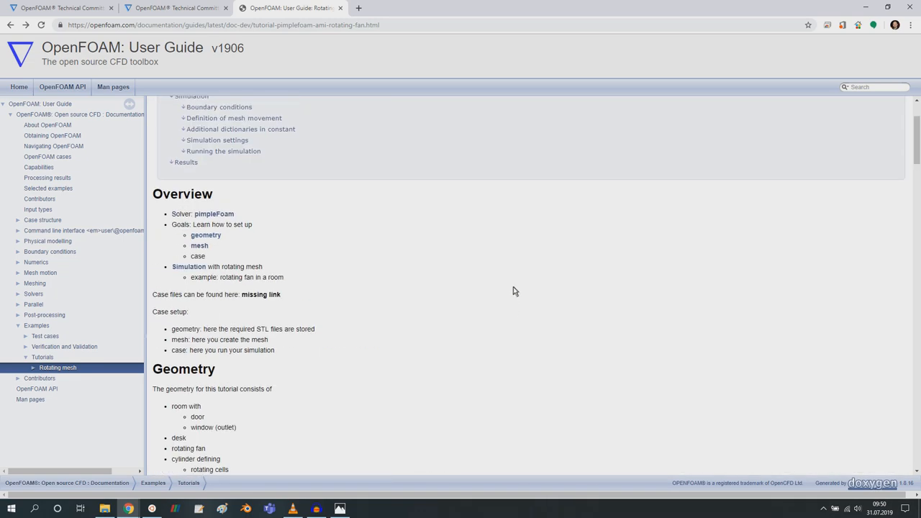
scroll(down, 3)
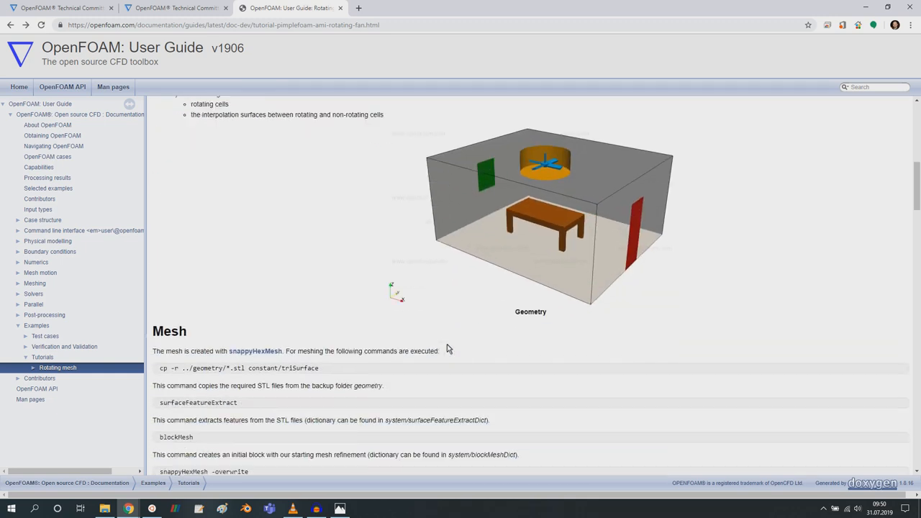
scroll(down, 3)
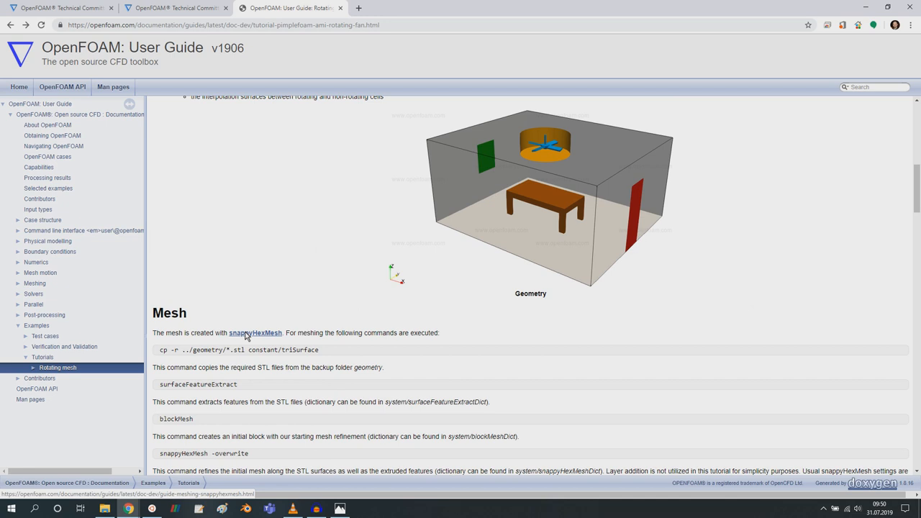
right_click(256, 332)
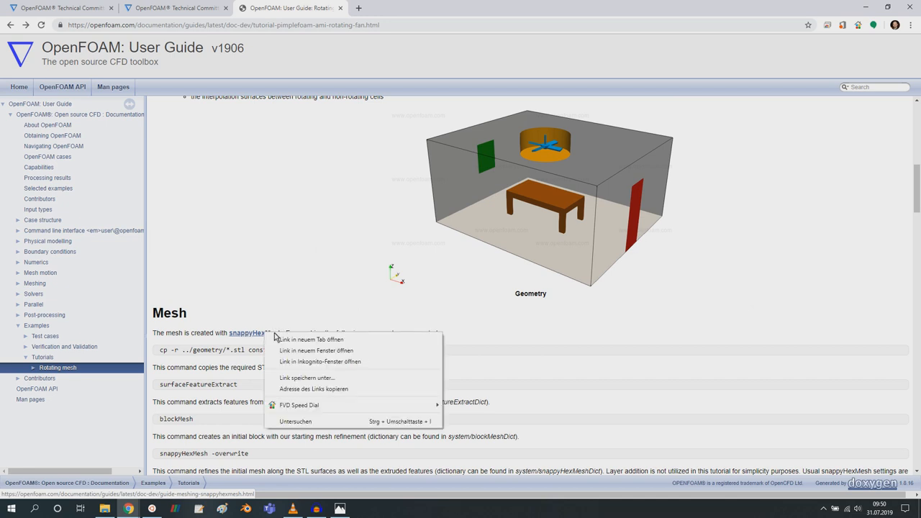
- Open the snappyHexMesh link in a new tab via 'Link in neuem Tab öffnen'
click(311, 340)
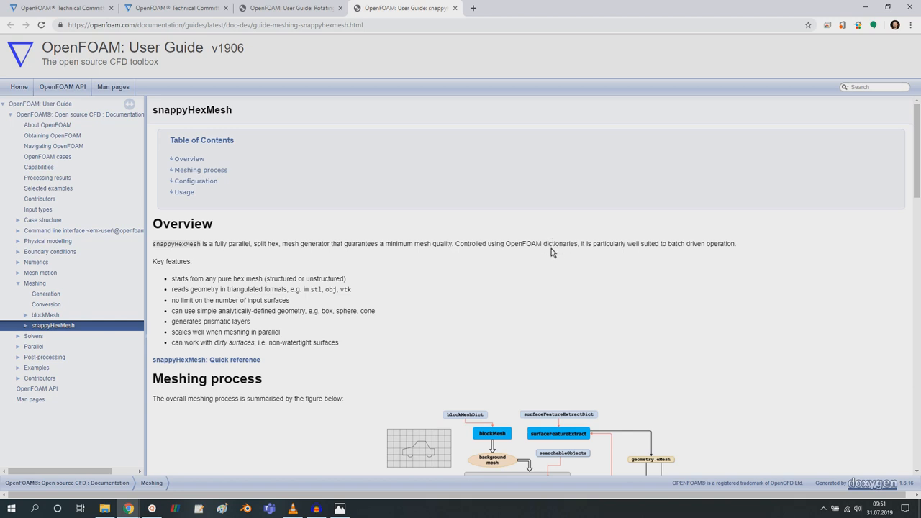
mouse_move(492, 120)
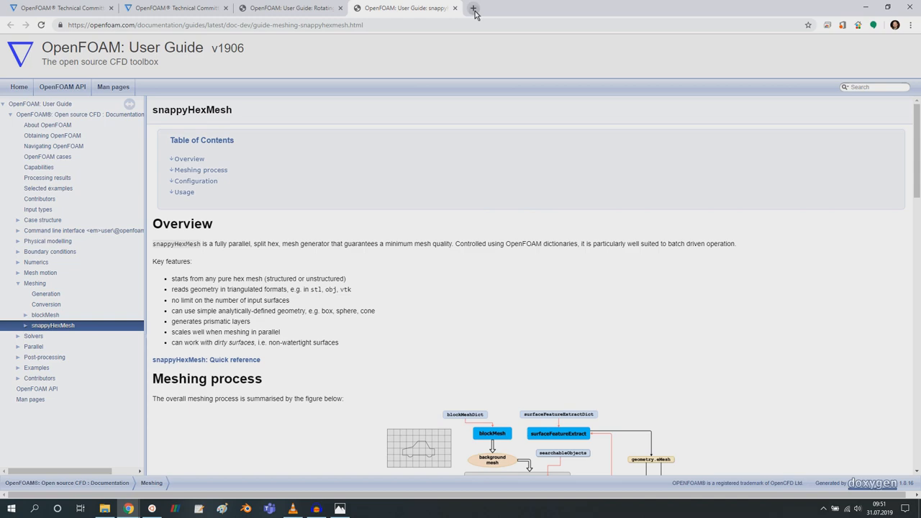
- Open a new tab on the Patreon creator page and scroll to the Video 16 snappyHexMesh post
click(473, 9)
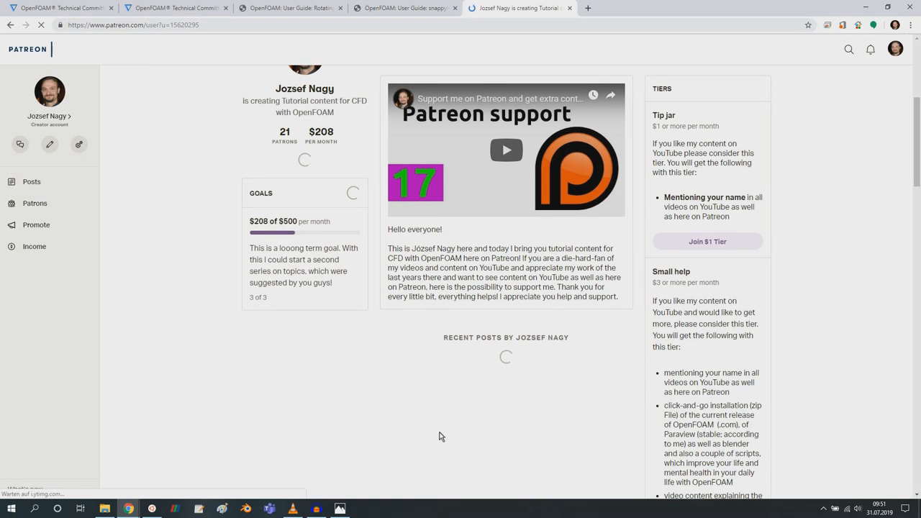
scroll(down, 3)
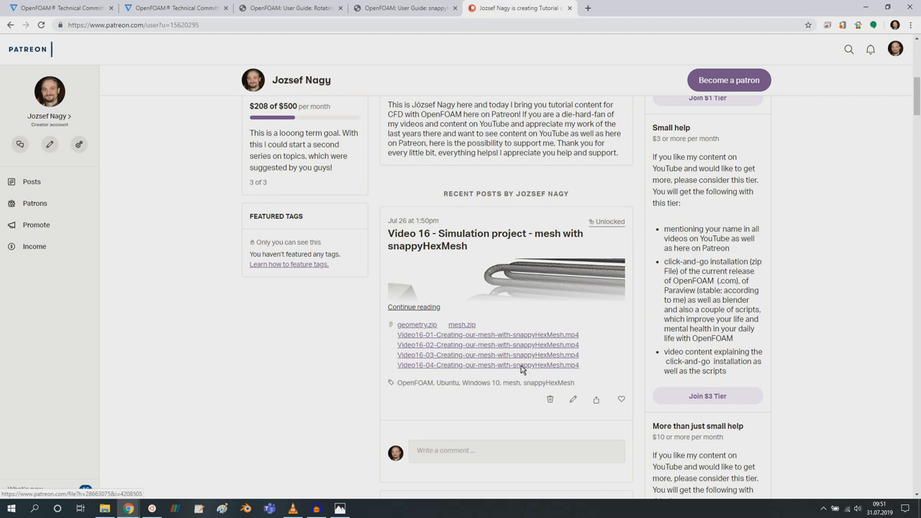
mouse_move(504, 211)
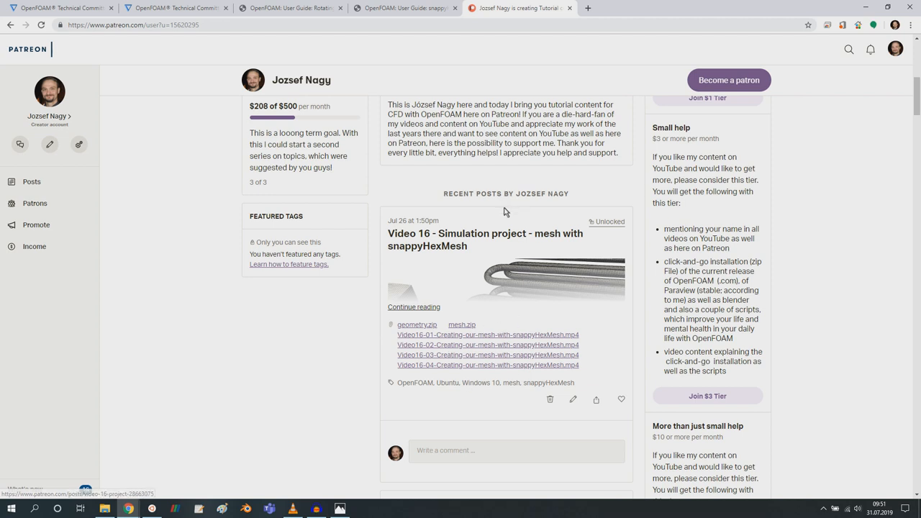
mouse_move(803, 118)
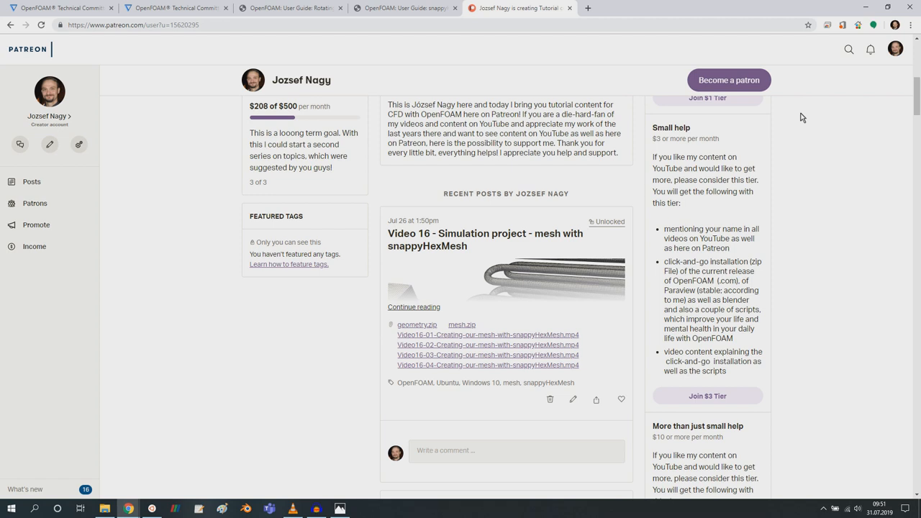
mouse_move(835, 118)
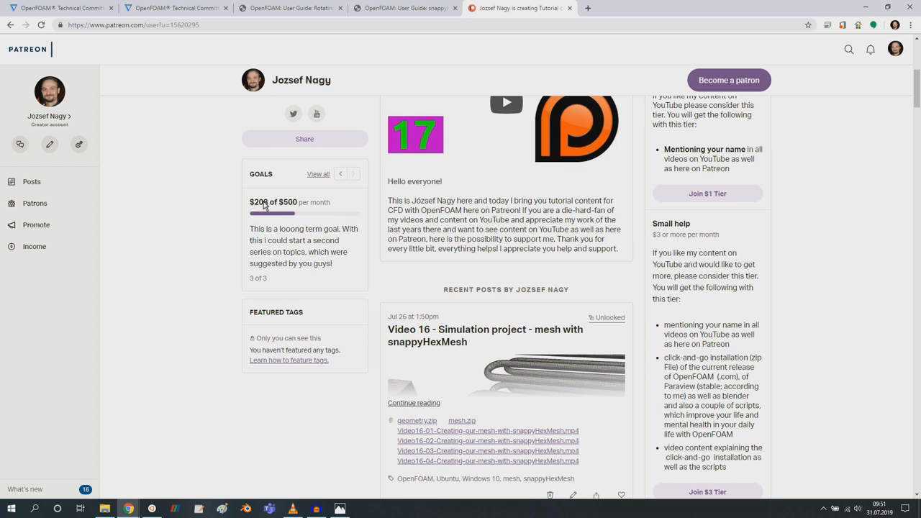
mouse_move(272, 167)
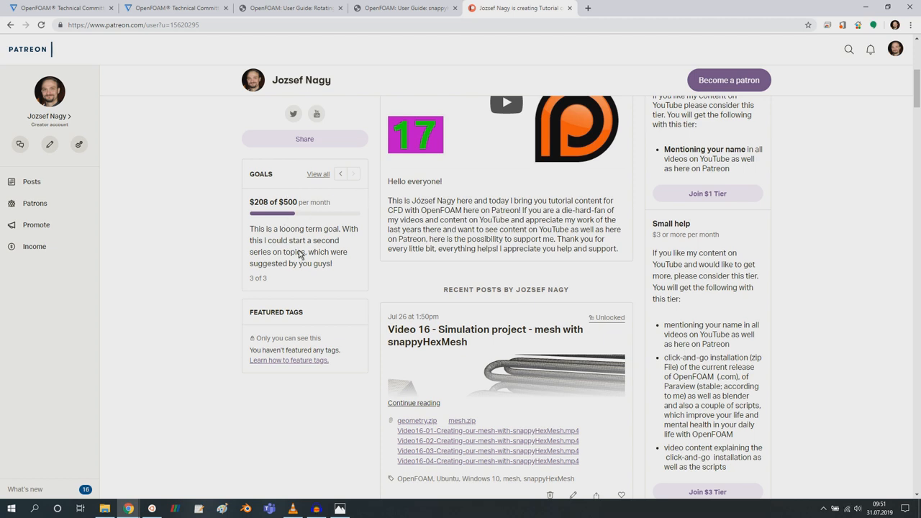
mouse_move(481, 300)
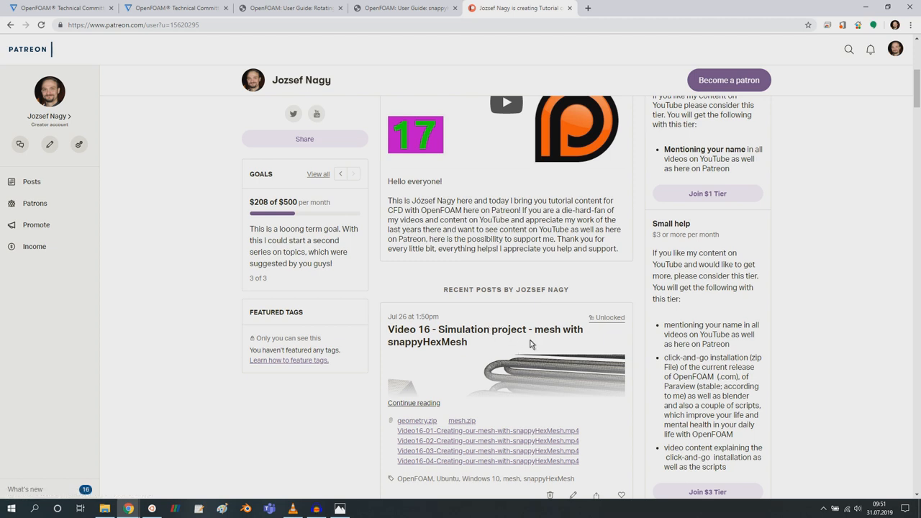
mouse_move(426, 321)
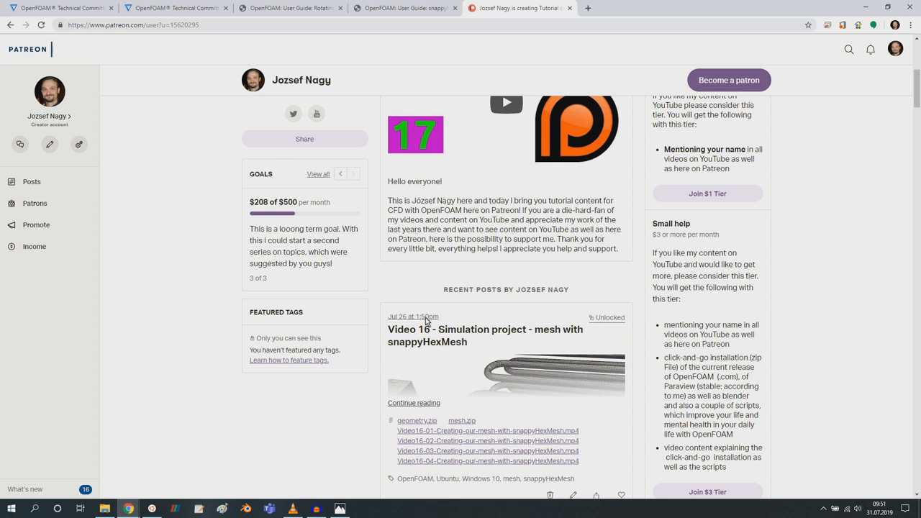
mouse_move(478, 334)
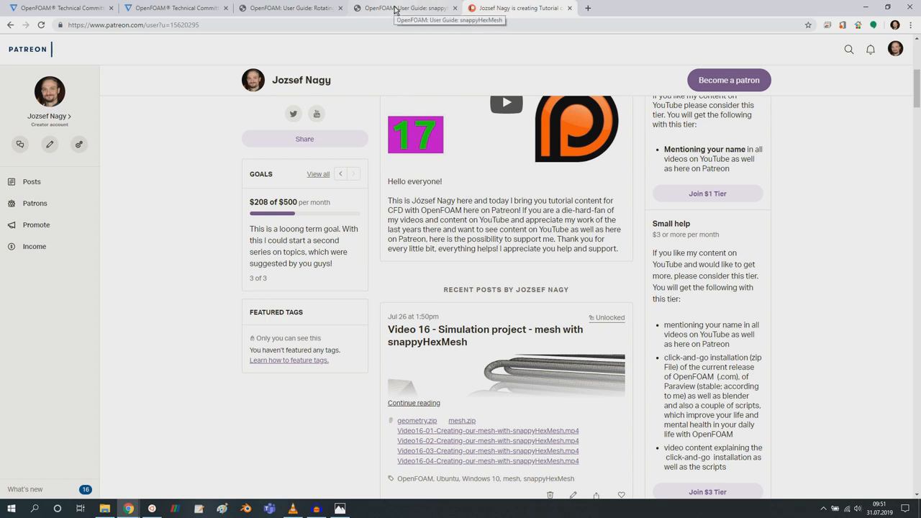
mouse_move(478, 334)
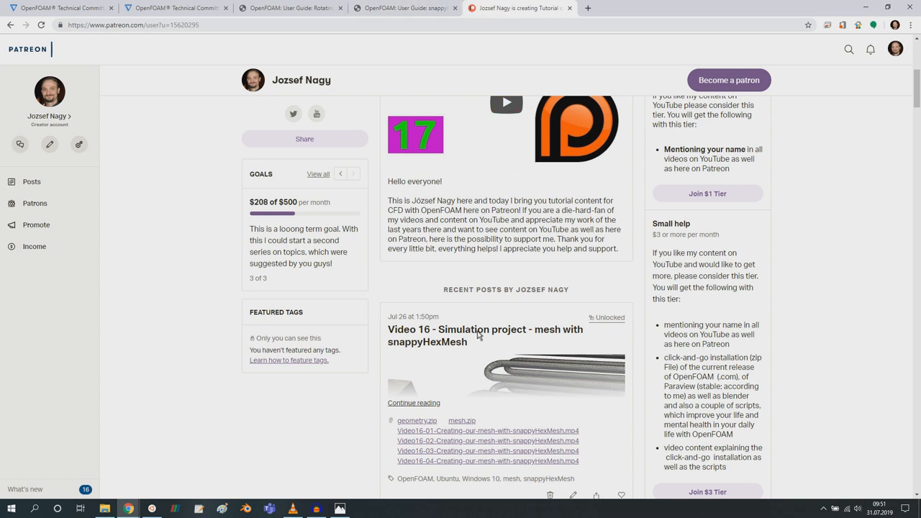
- Leave Patreon and return to the snappyHexMesh guide tab
click(405, 9)
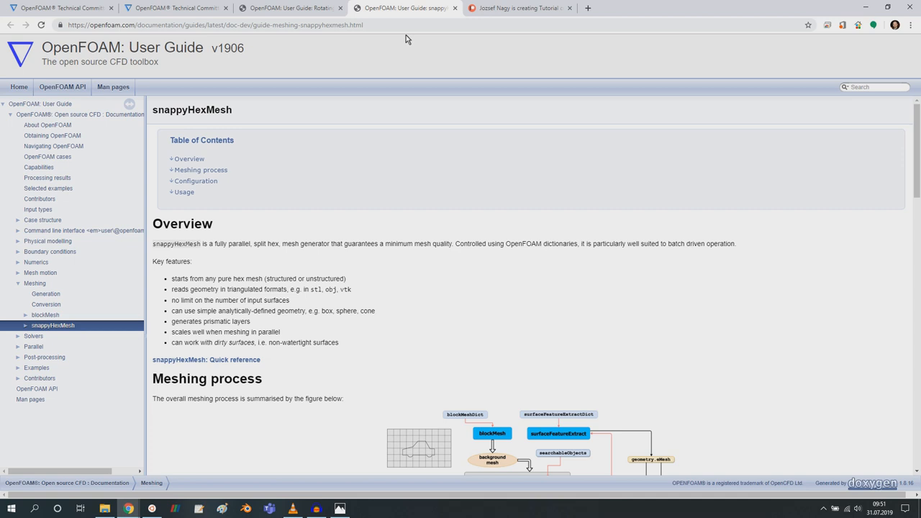
mouse_move(420, 272)
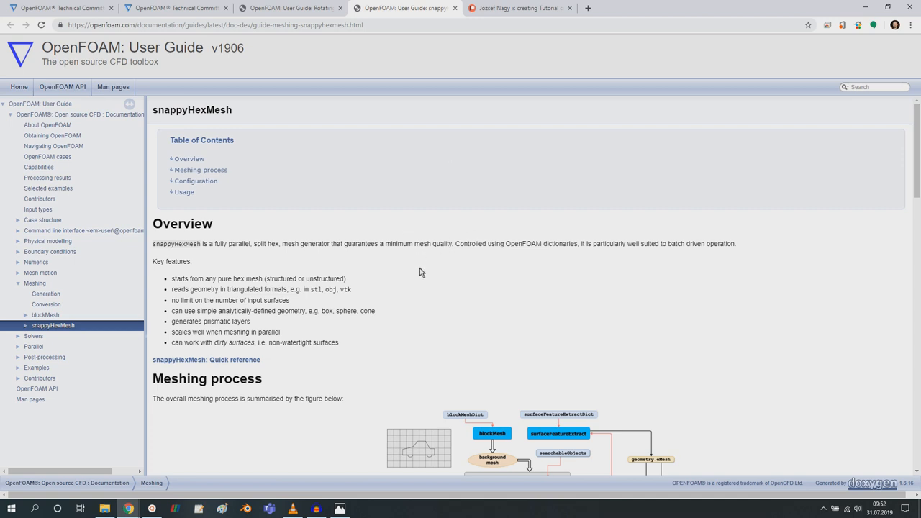
mouse_move(429, 265)
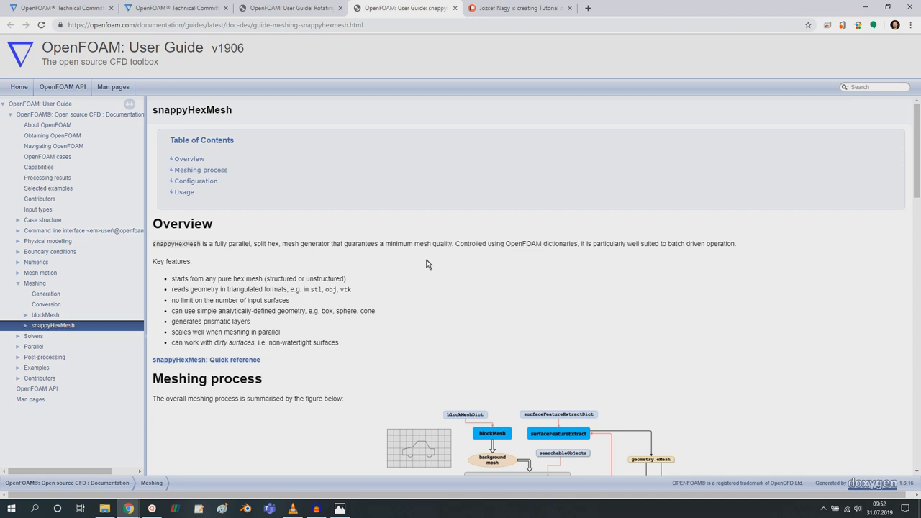
mouse_move(267, 47)
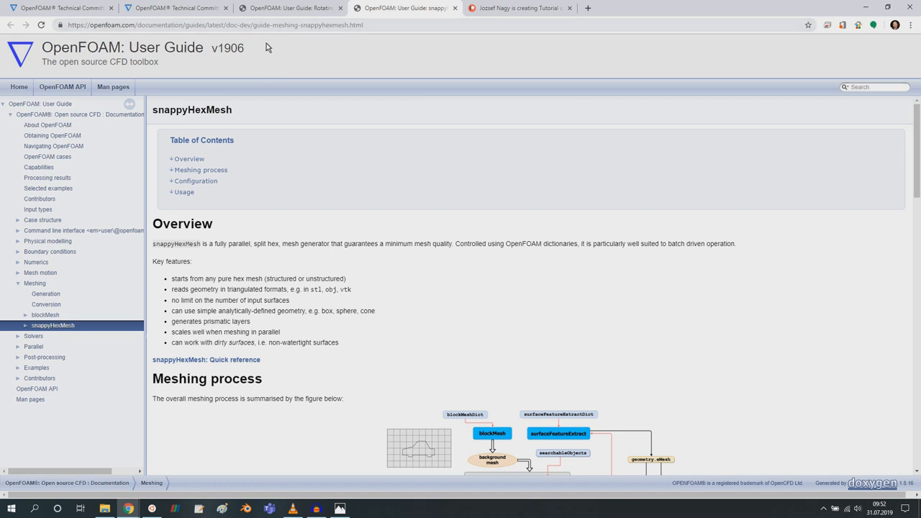
mouse_move(268, 314)
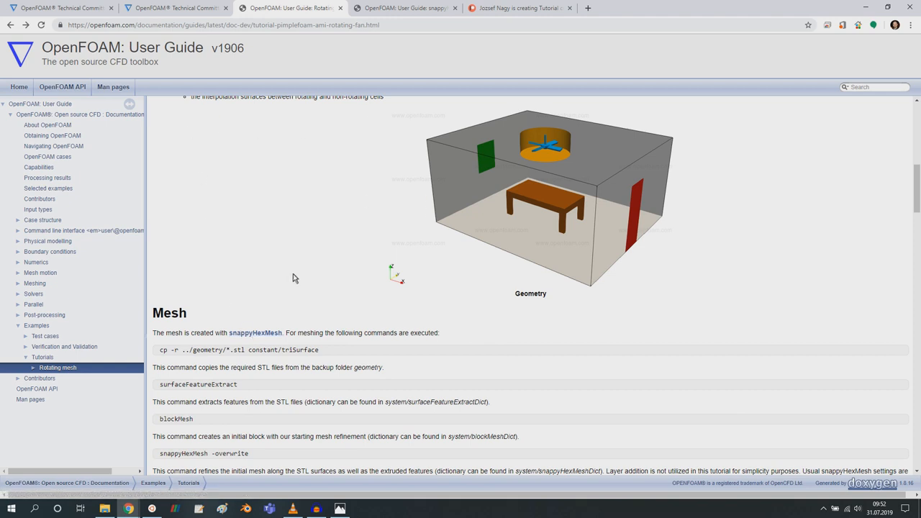
- Play the snappyHexMesh mesh-evolution animation for a few seconds, pause it, and continue to Configuration
click(403, 9)
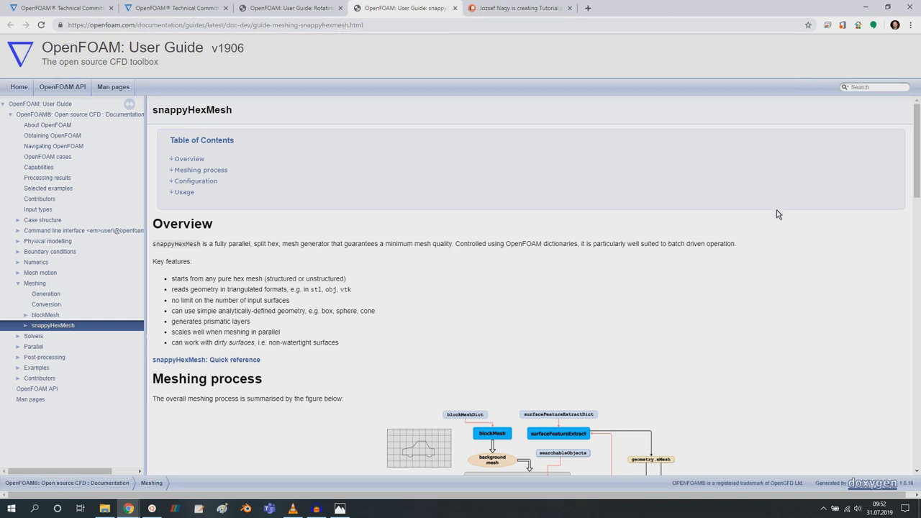
scroll(down, 3)
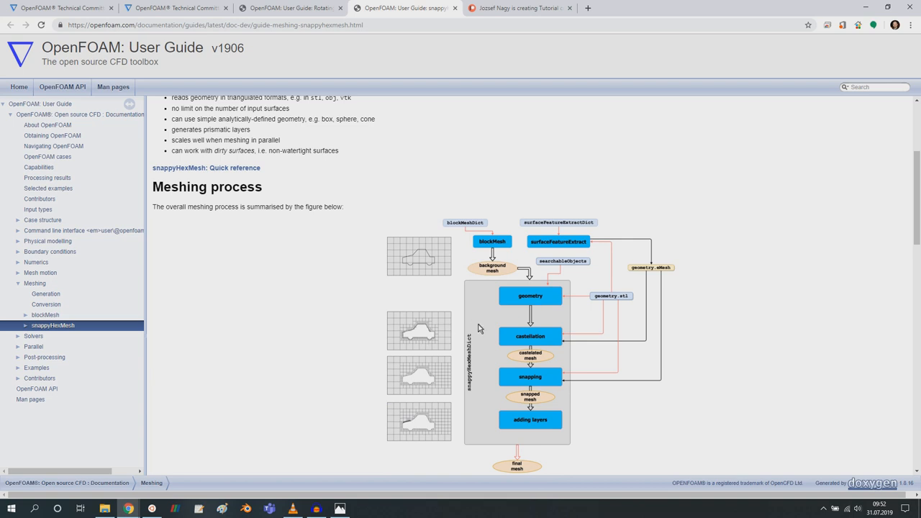
scroll(down, 3)
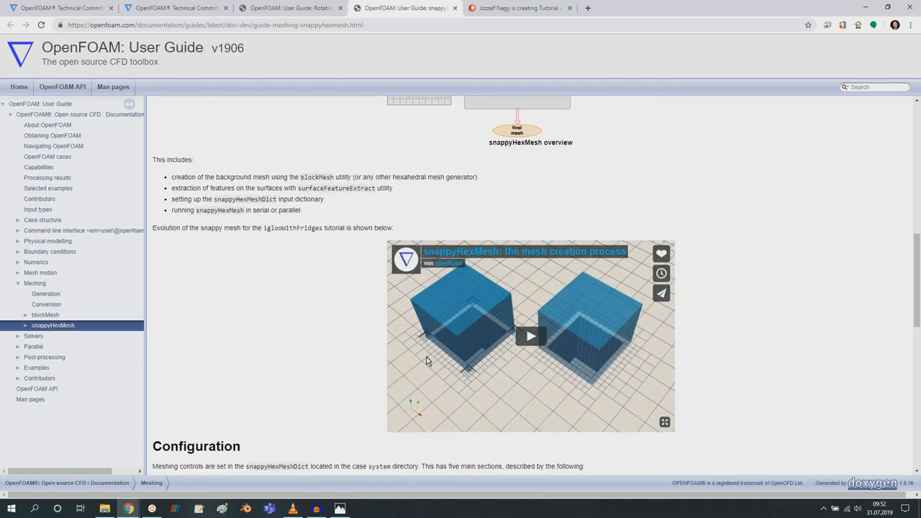
click(530, 337)
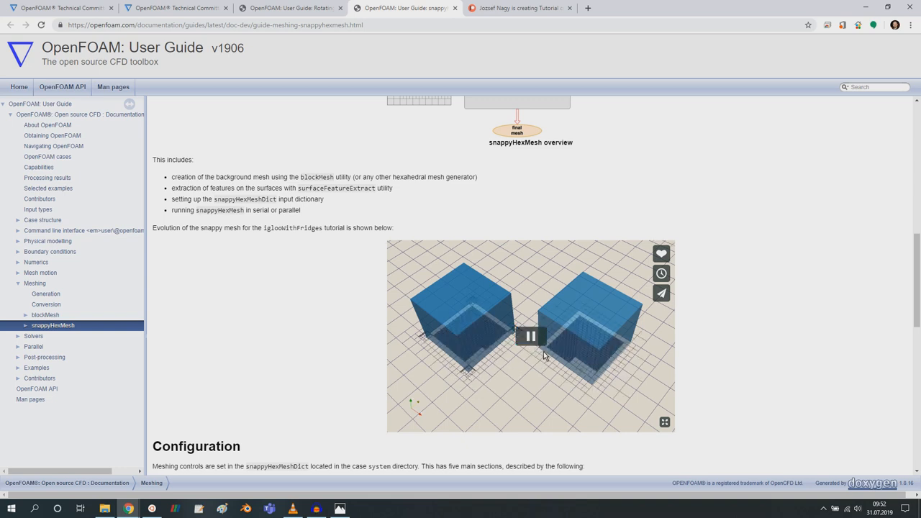
mouse_move(529, 336)
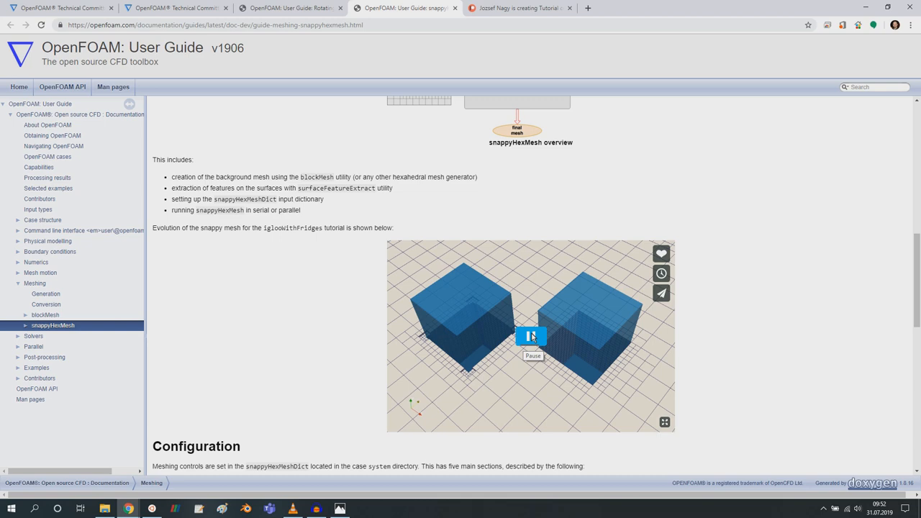
click(532, 337)
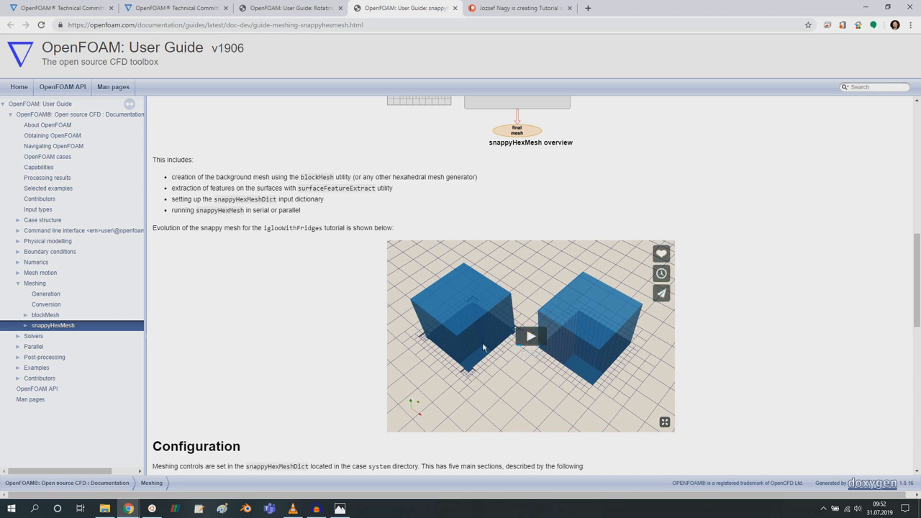
scroll(down, 3)
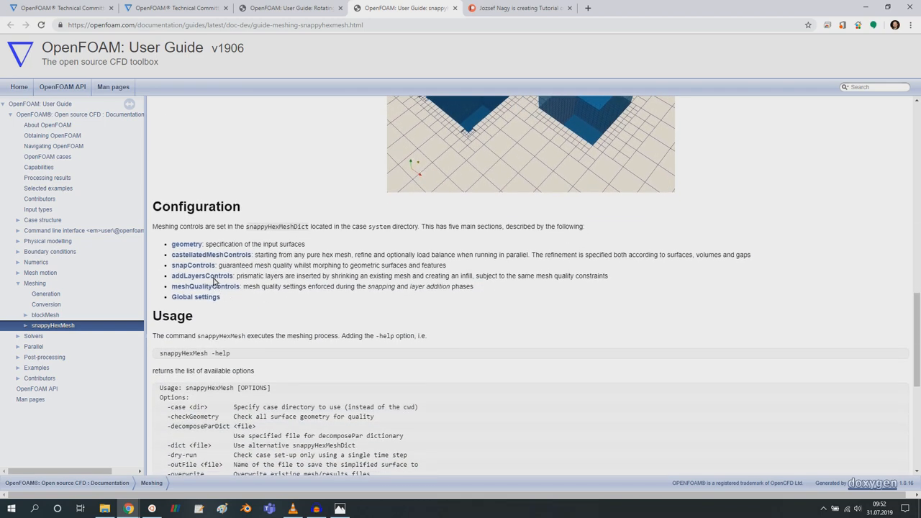
- View the searchableBox entry in Searchable objects, then switch to the Layer addition page
scroll(down, 3)
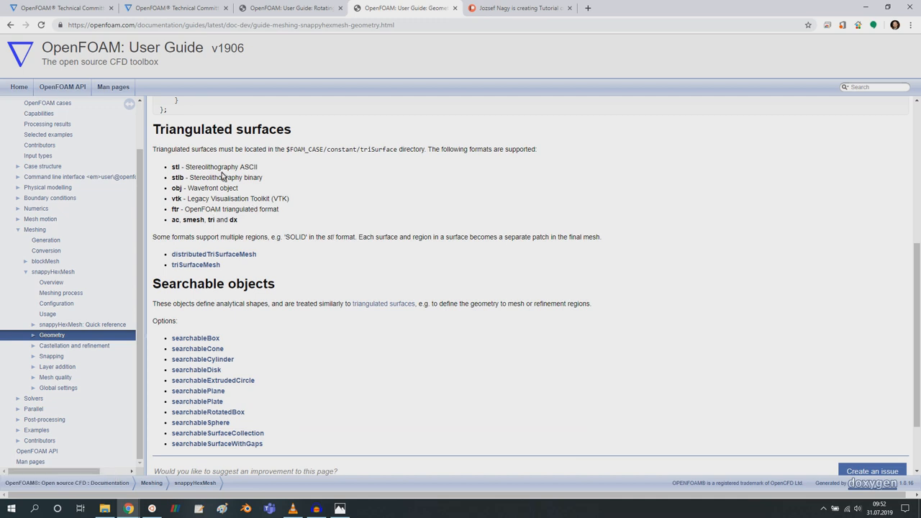
scroll(down, 3)
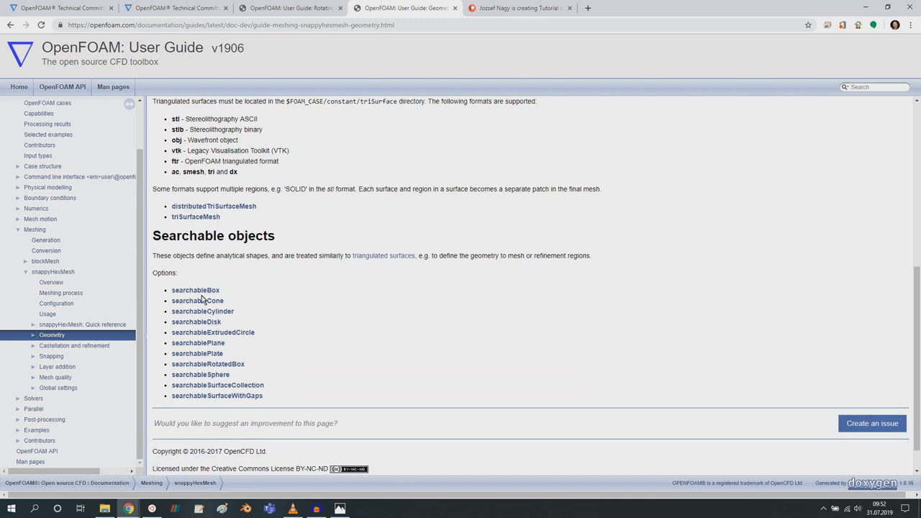
mouse_move(205, 257)
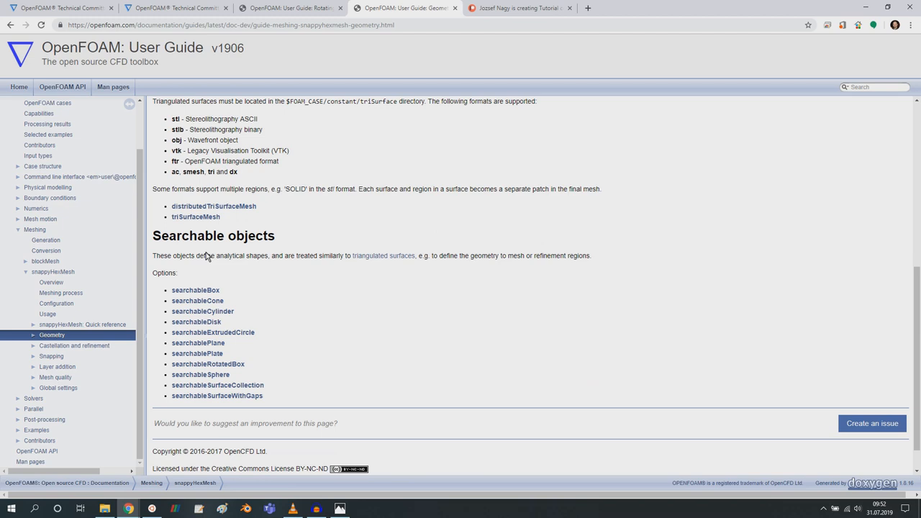
click(195, 290)
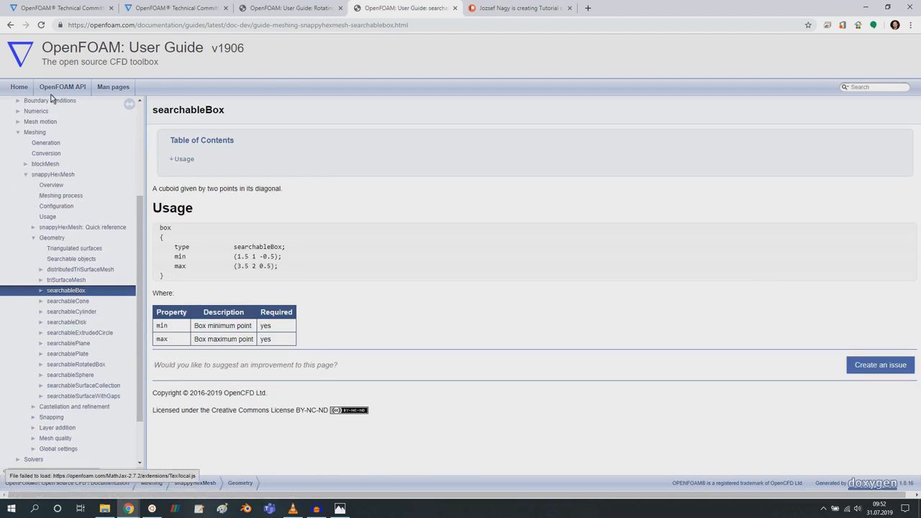
click(10, 26)
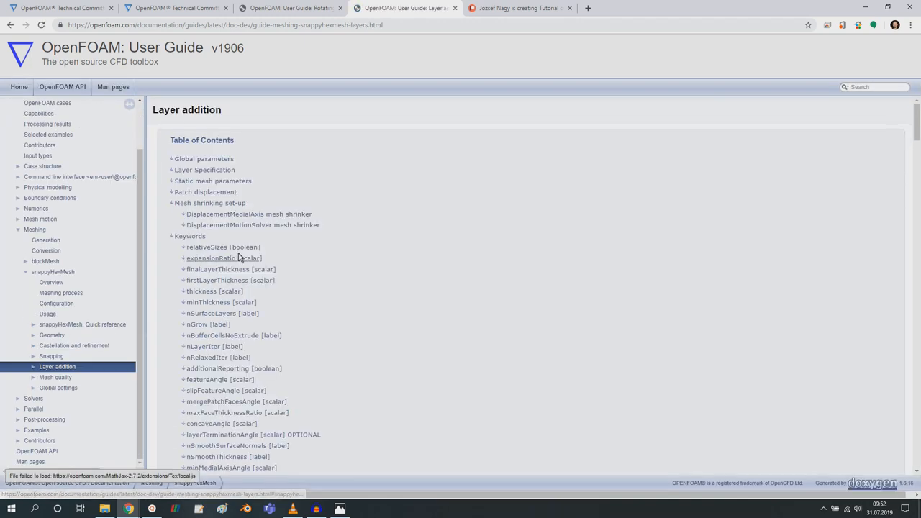
- Scroll the Layer addition page down to the Mesh shrinking set-up section
scroll(down, 3)
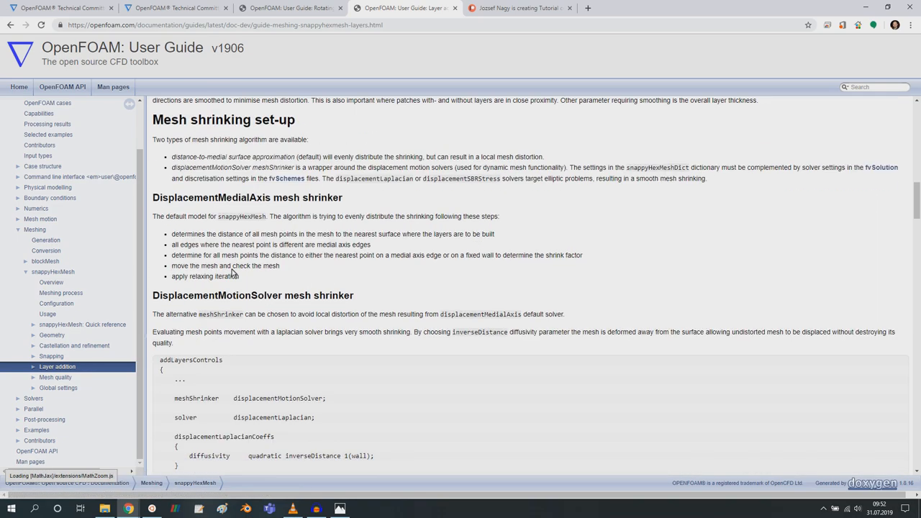
scroll(down, 3)
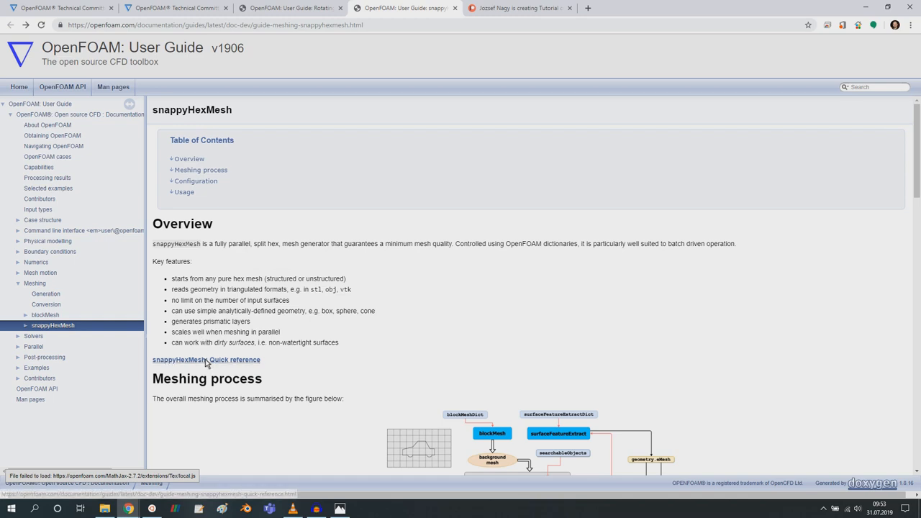
click(206, 360)
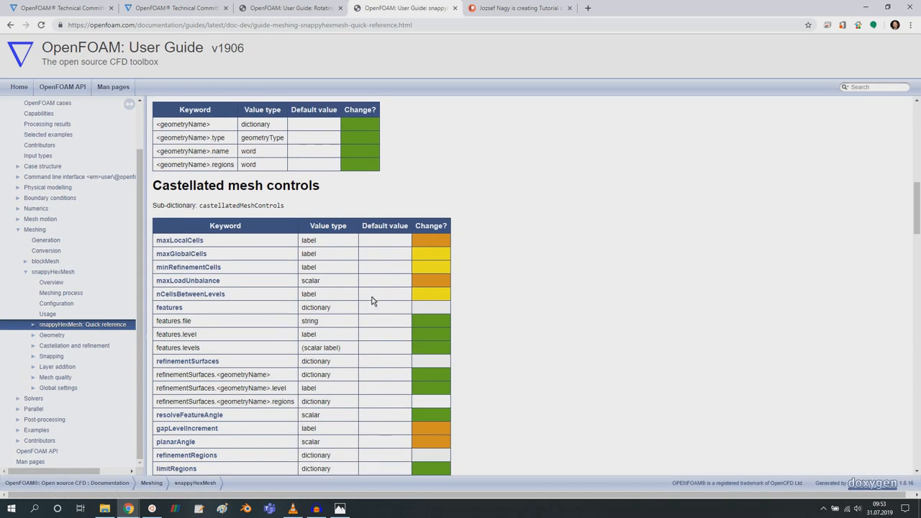
scroll(down, 3)
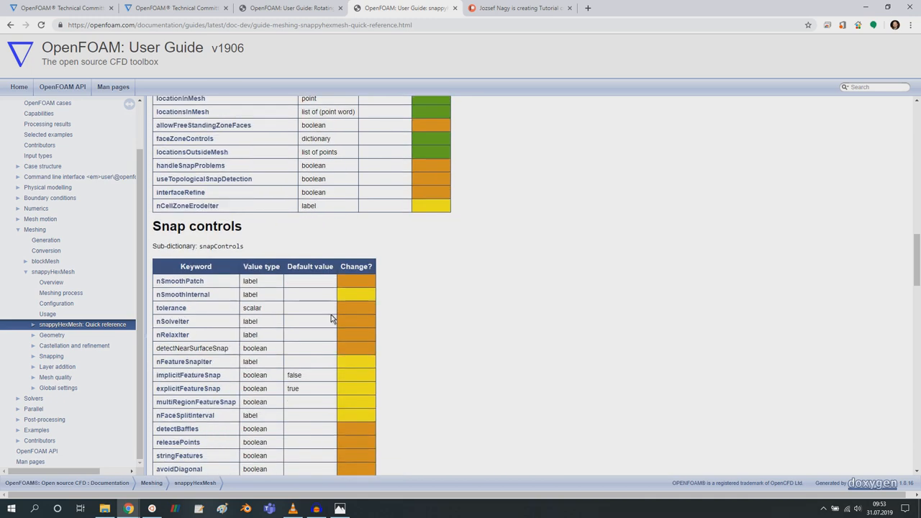
scroll(down, 3)
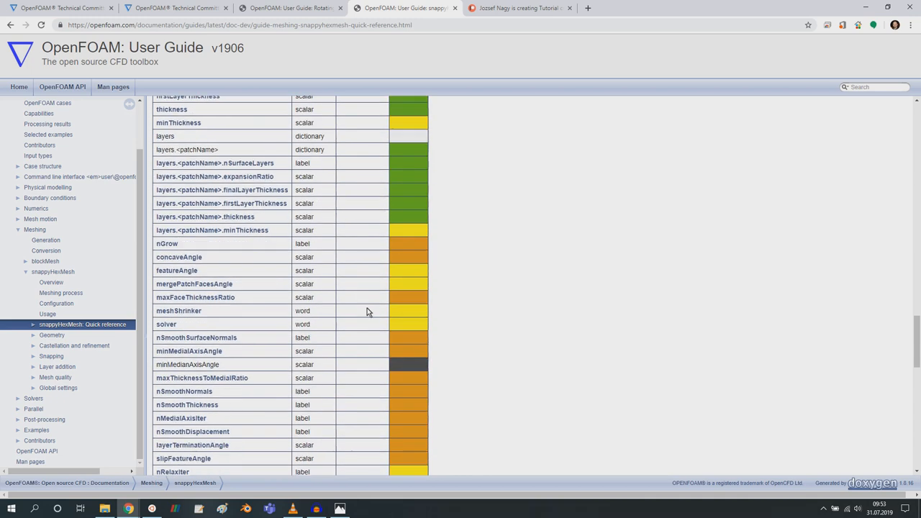
scroll(down, 3)
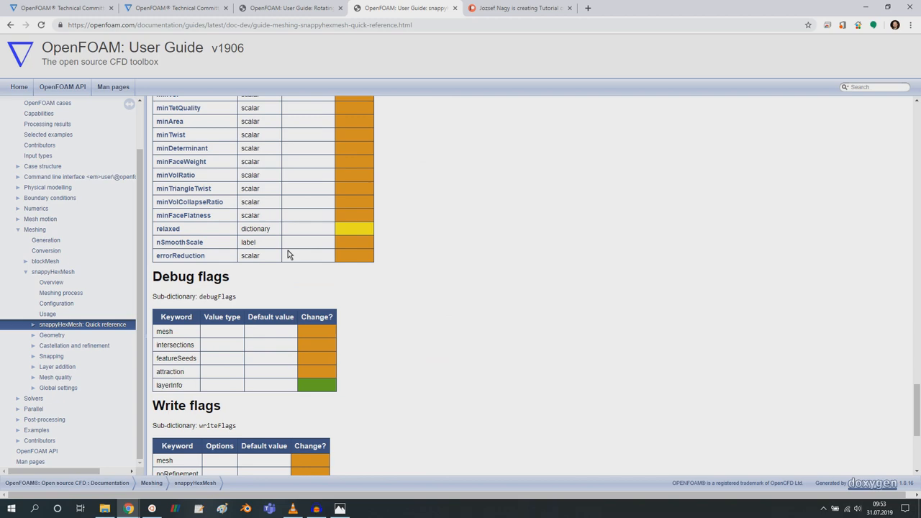
scroll(down, 3)
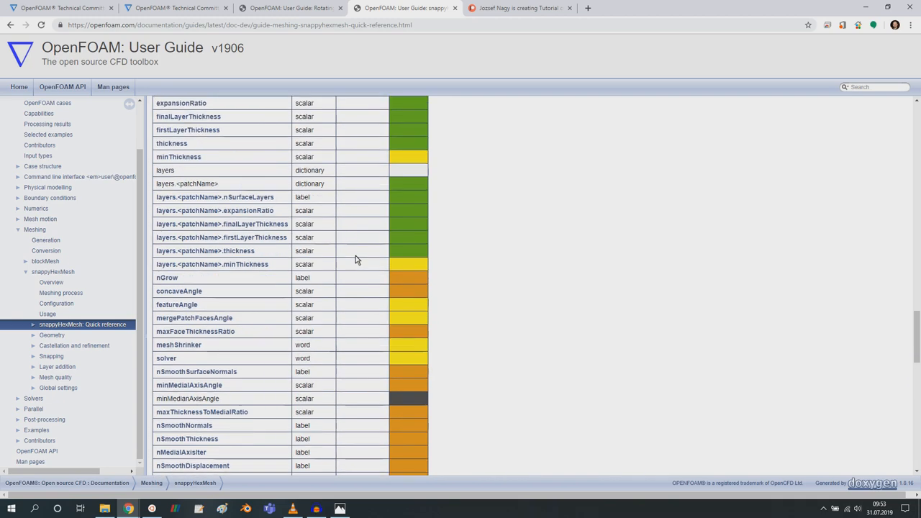
scroll(up, 3)
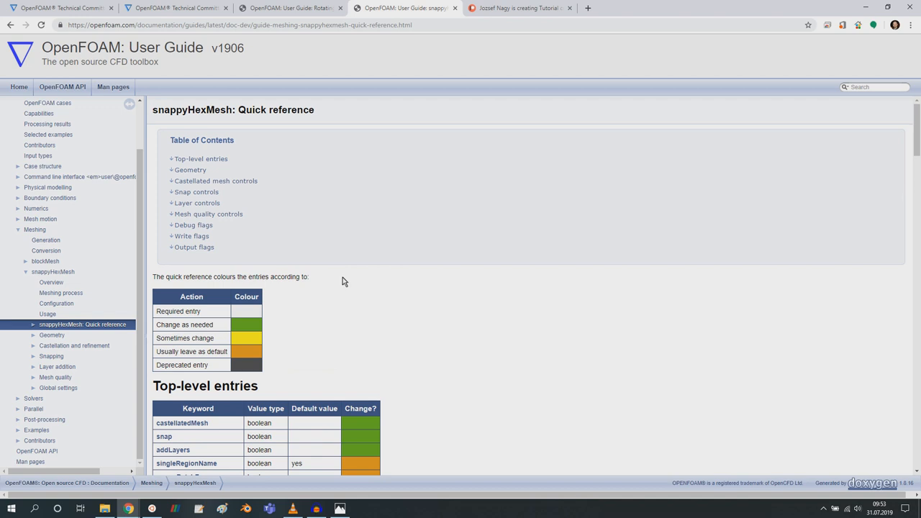
mouse_move(243, 117)
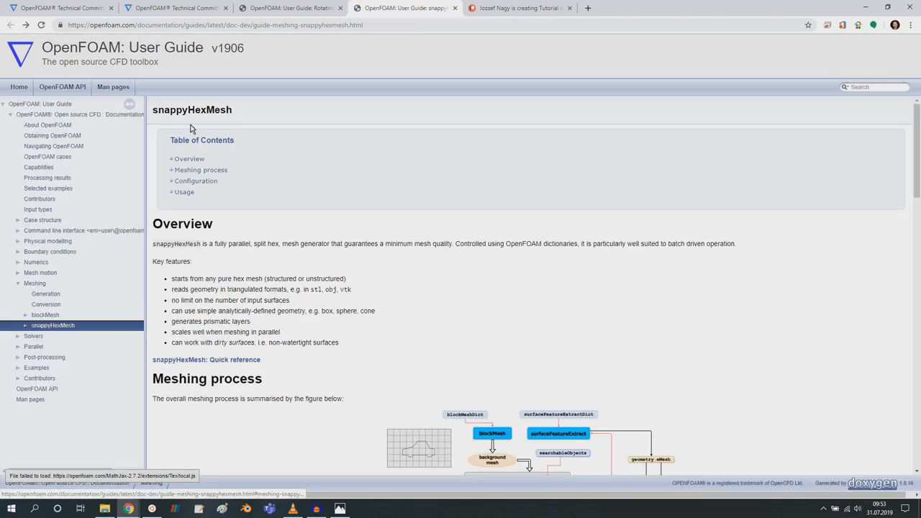
click(518, 8)
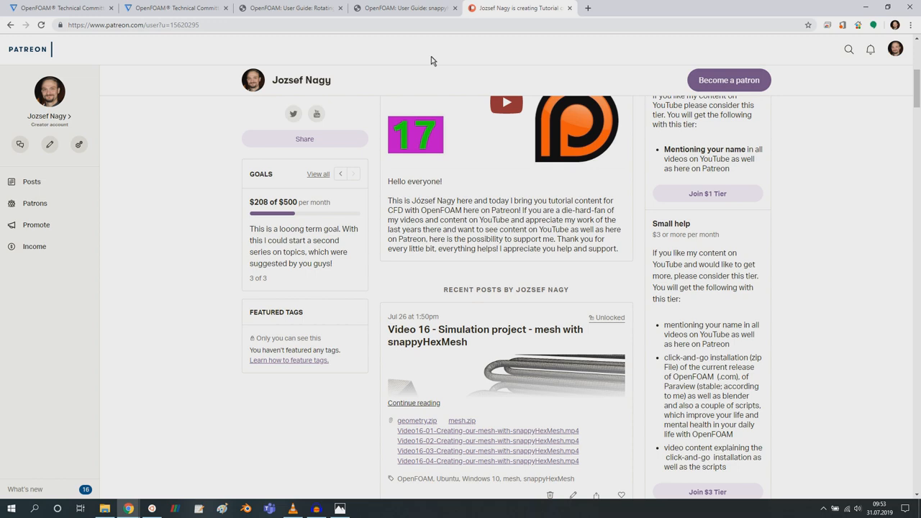
click(403, 9)
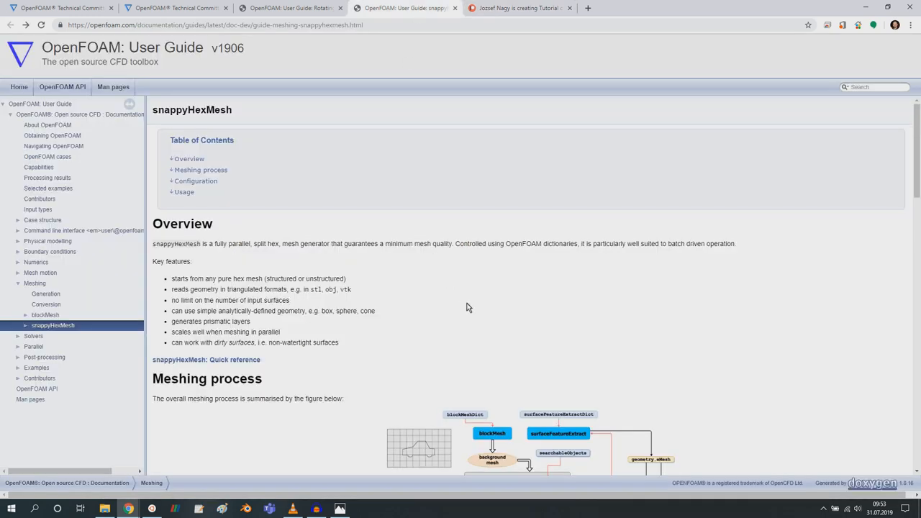
scroll(down, 3)
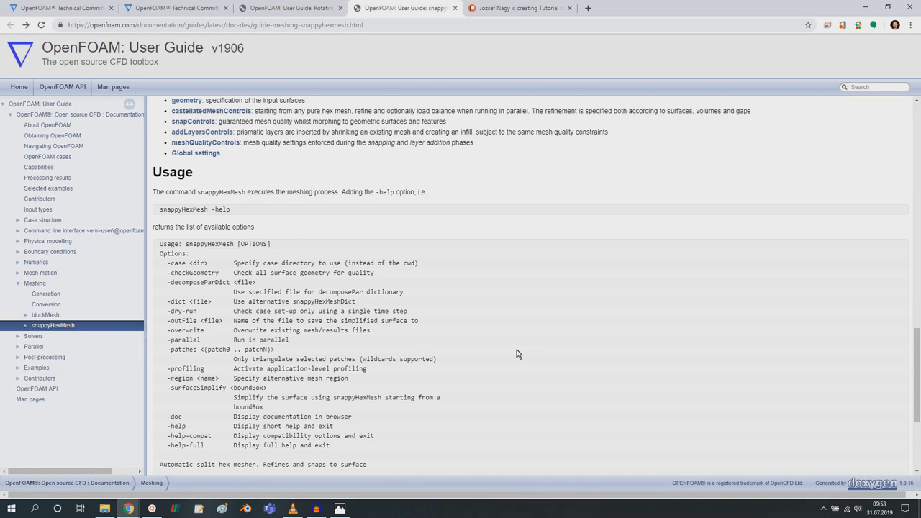
scroll(down, 3)
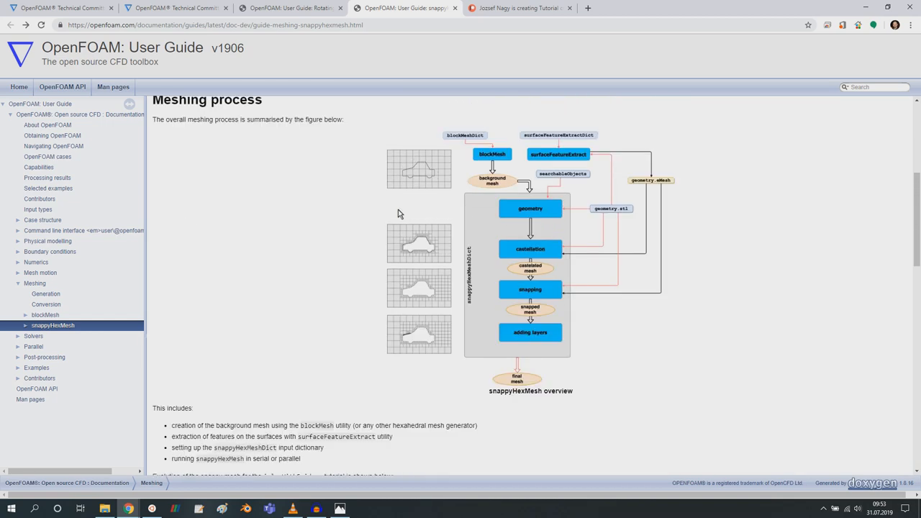
mouse_move(323, 262)
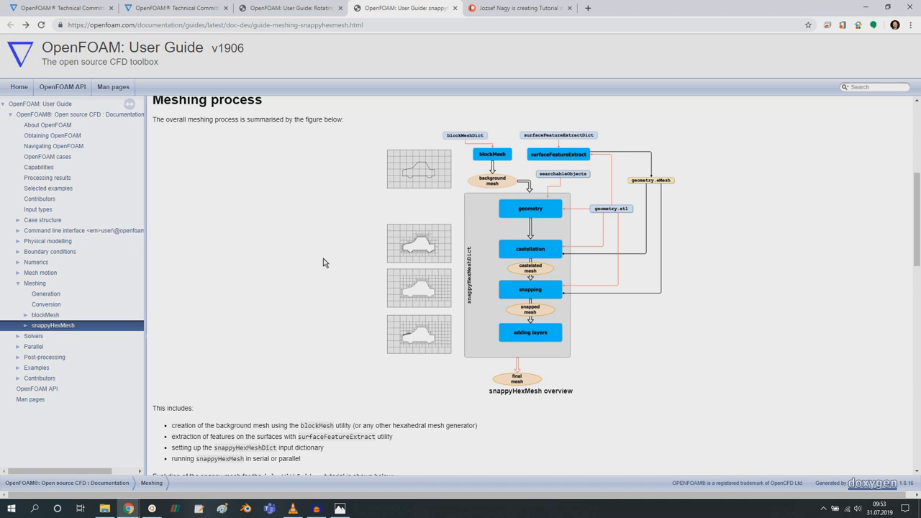